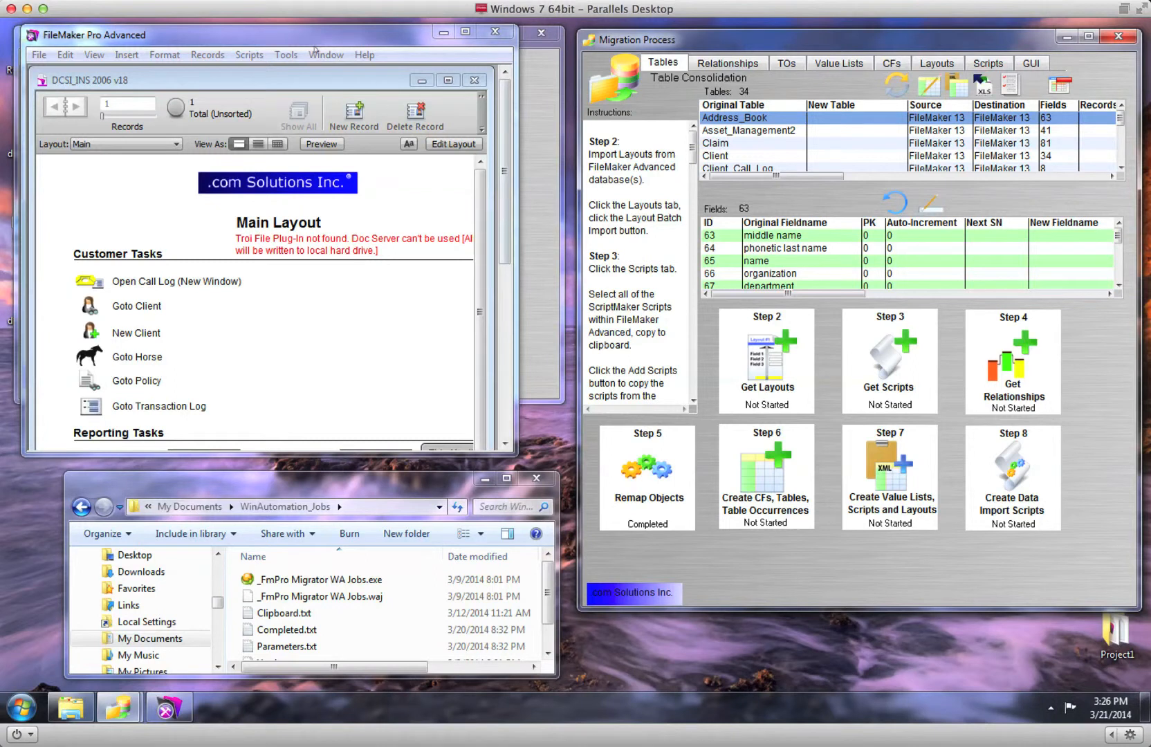
Select the FmPro Migrator WA Jobs file, then launch Batch Import All Layouts under Layouts
click(286, 55)
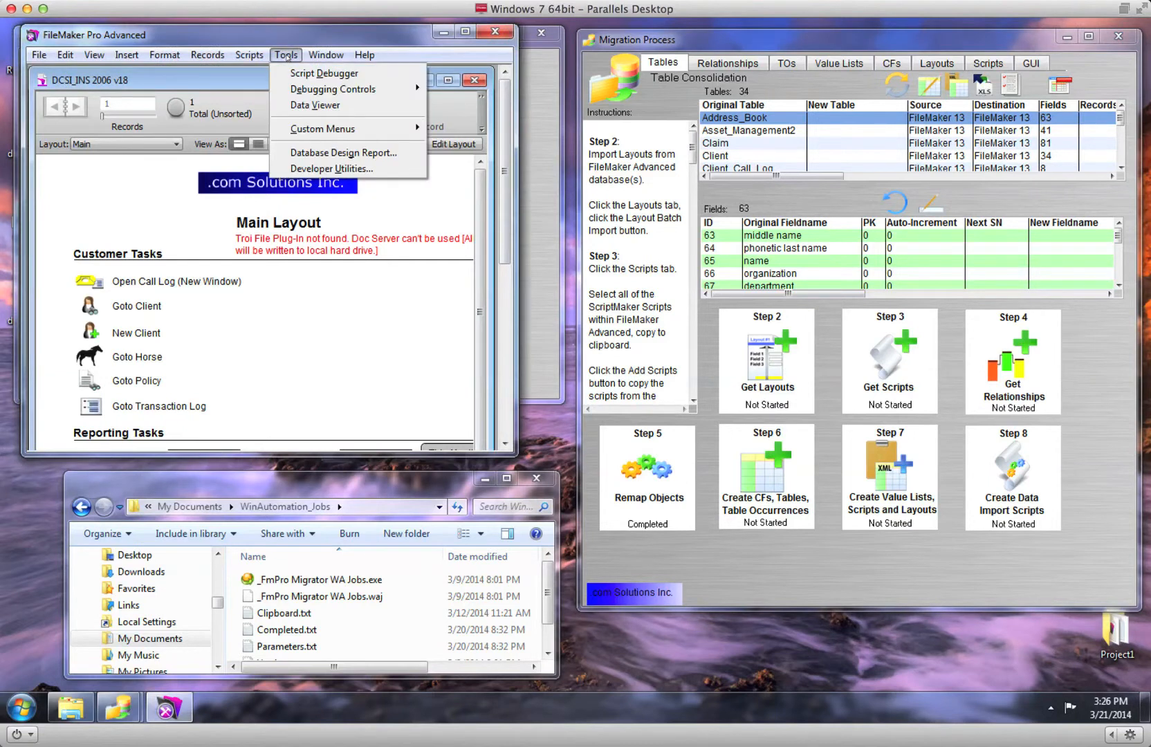
mouse_move(344, 153)
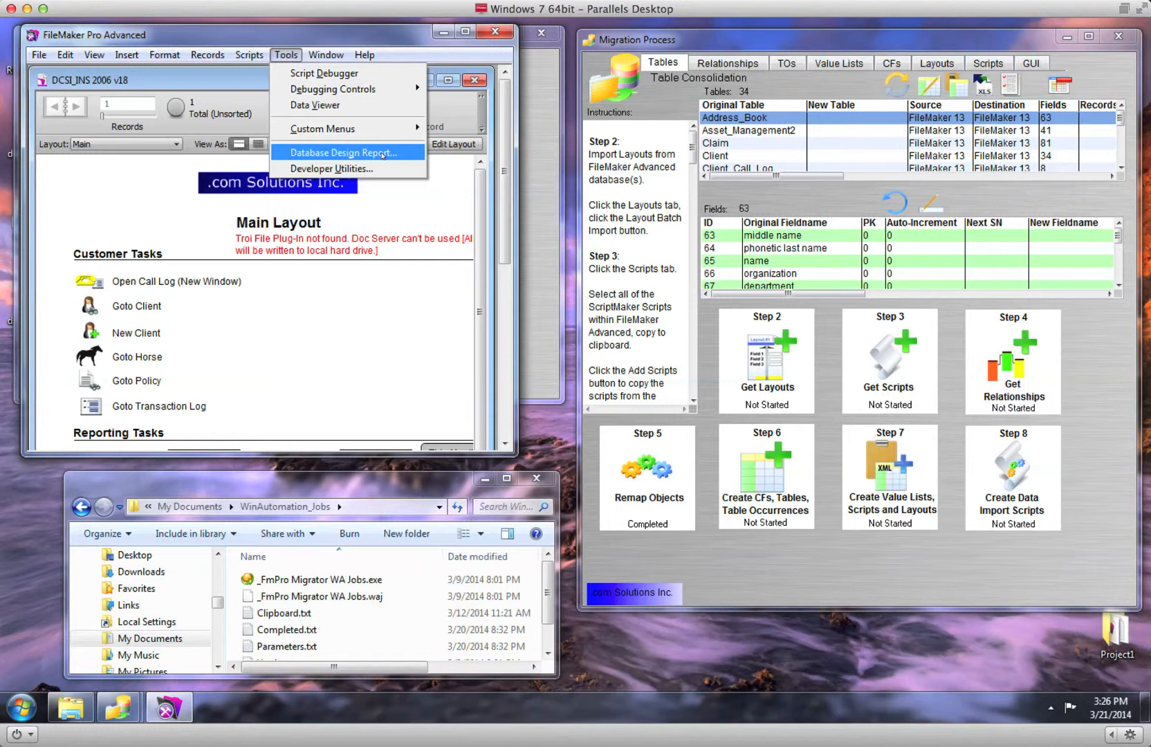
mouse_move(387, 352)
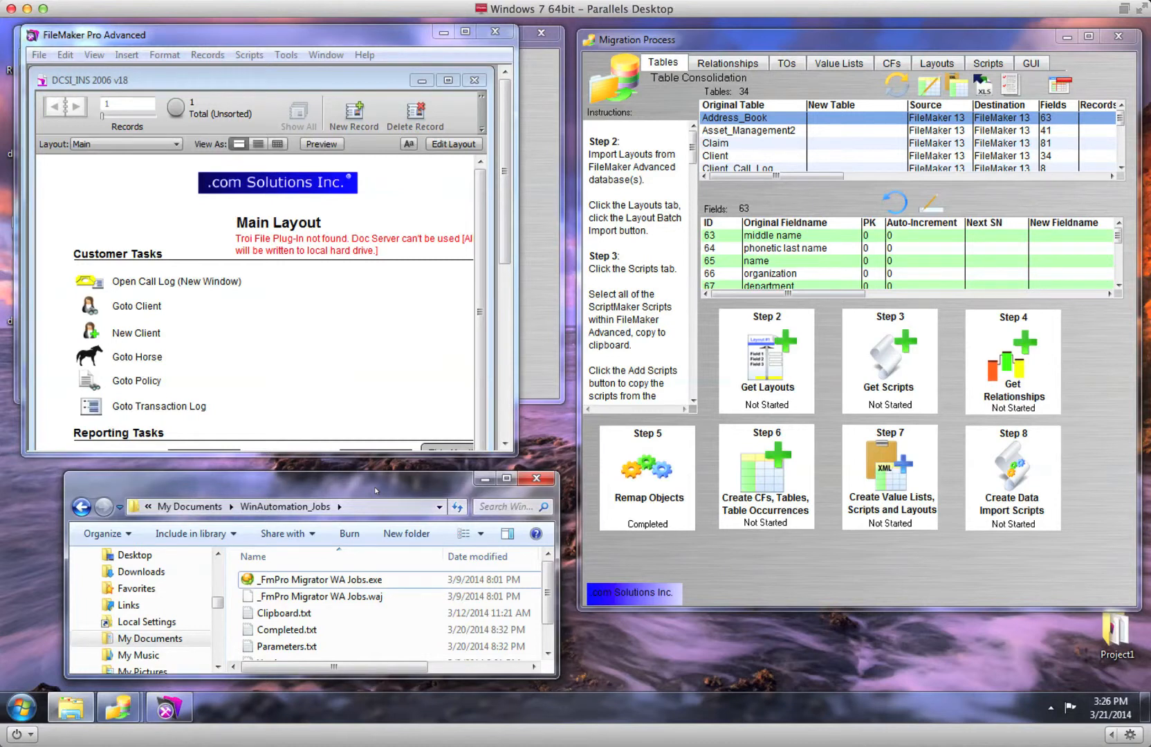
click(285, 506)
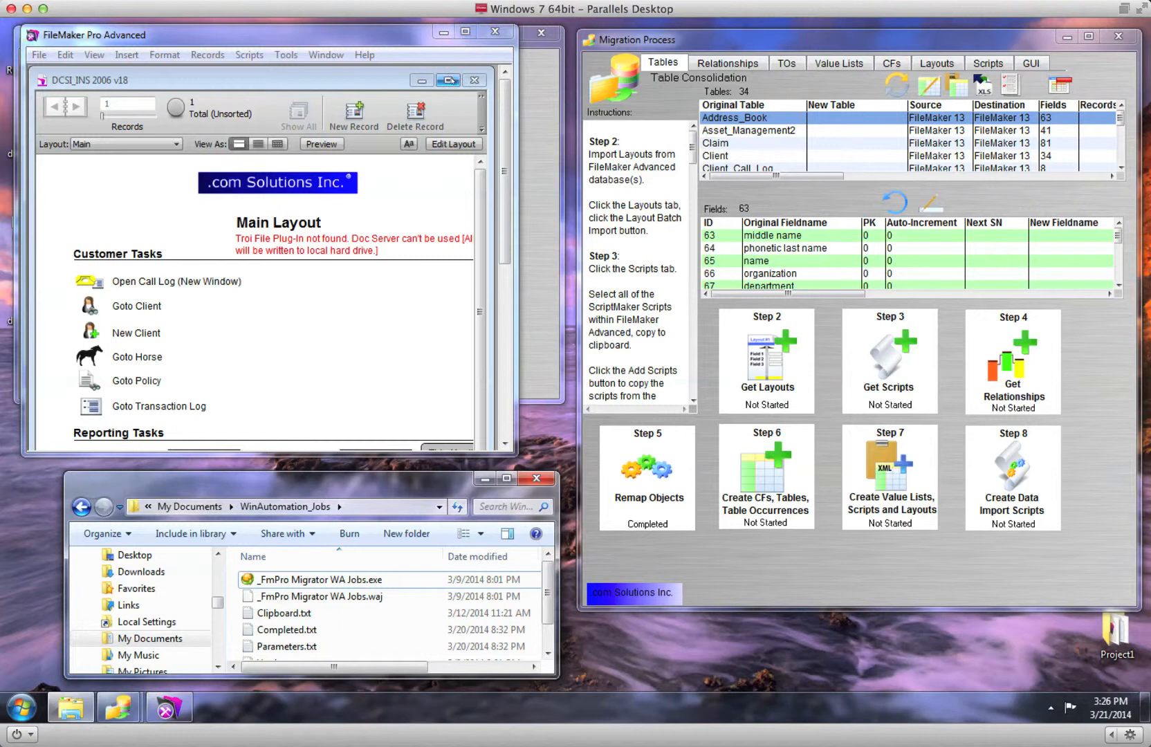
mouse_move(449, 80)
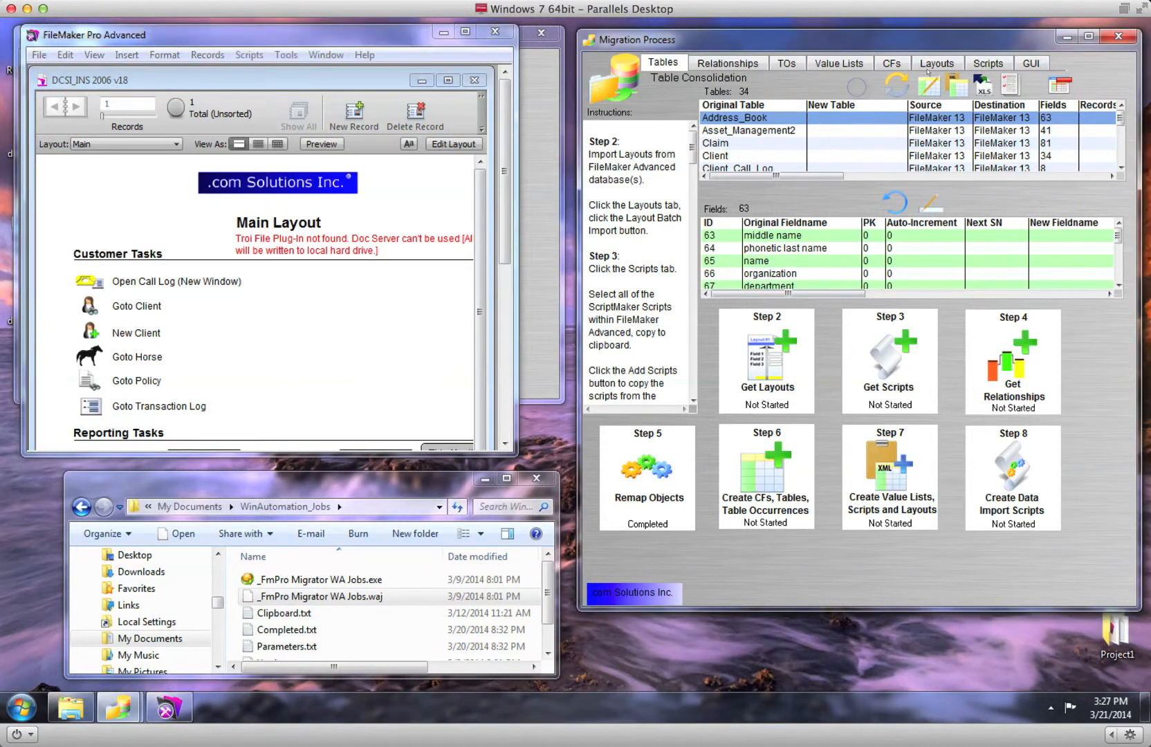
click(936, 63)
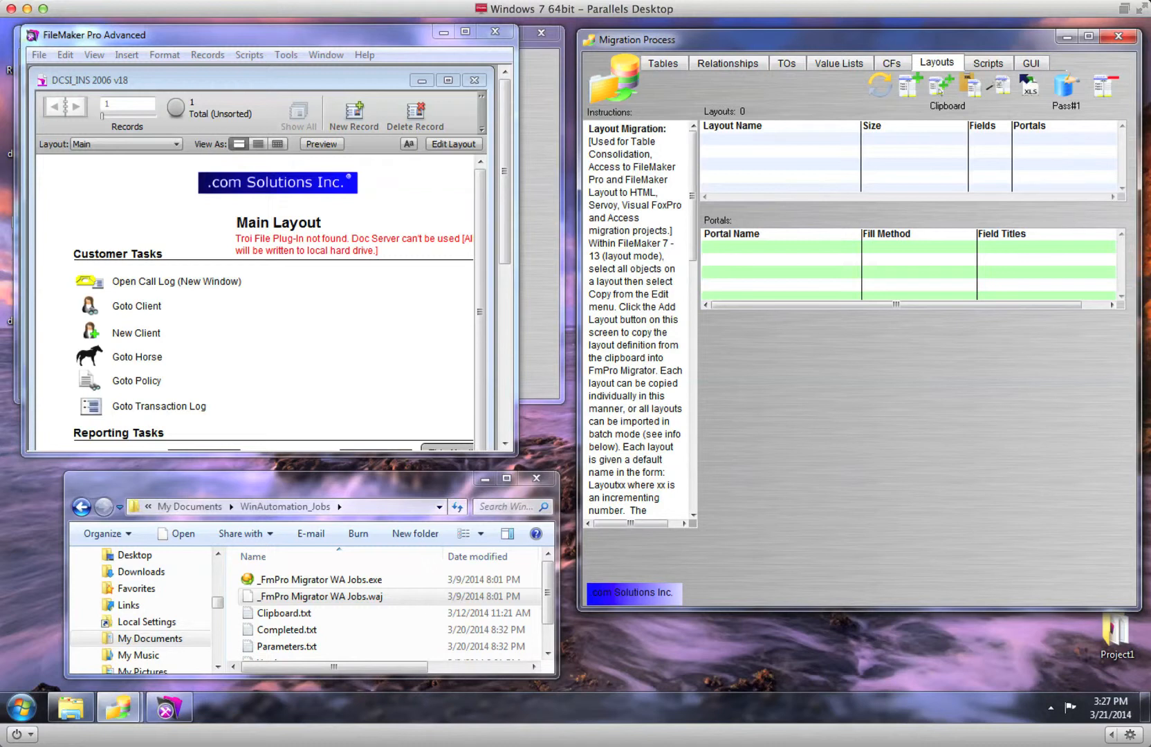
mouse_move(938, 86)
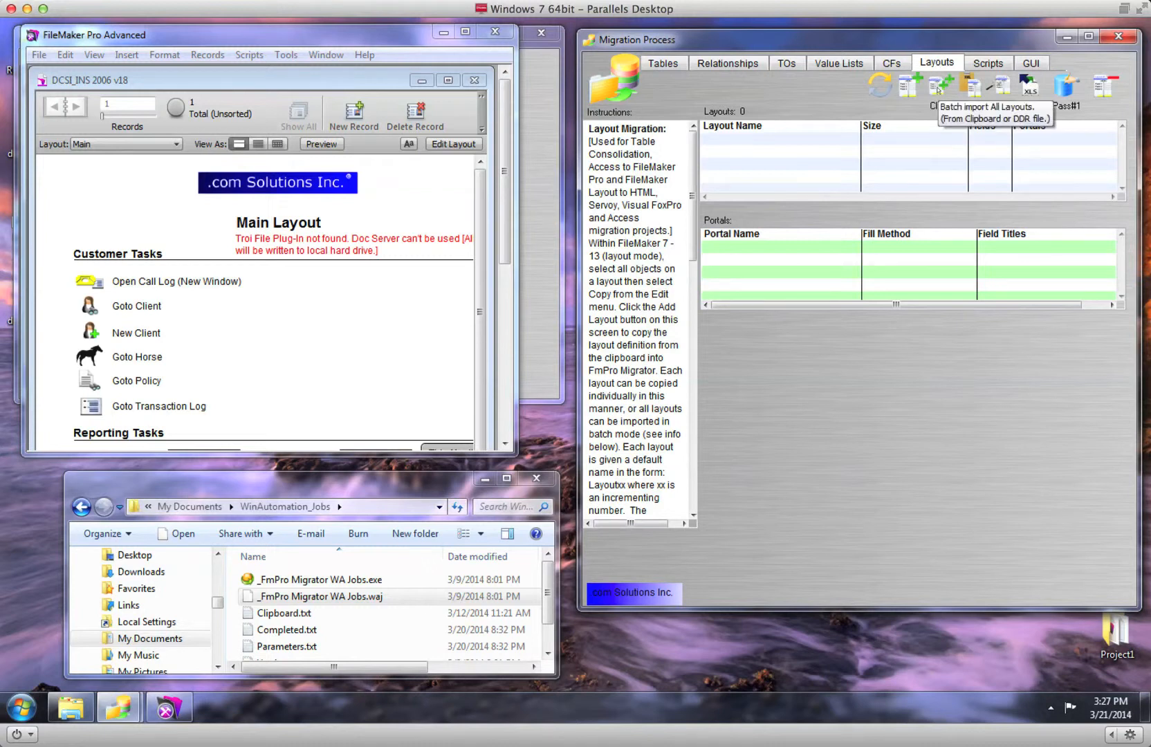
click(938, 85)
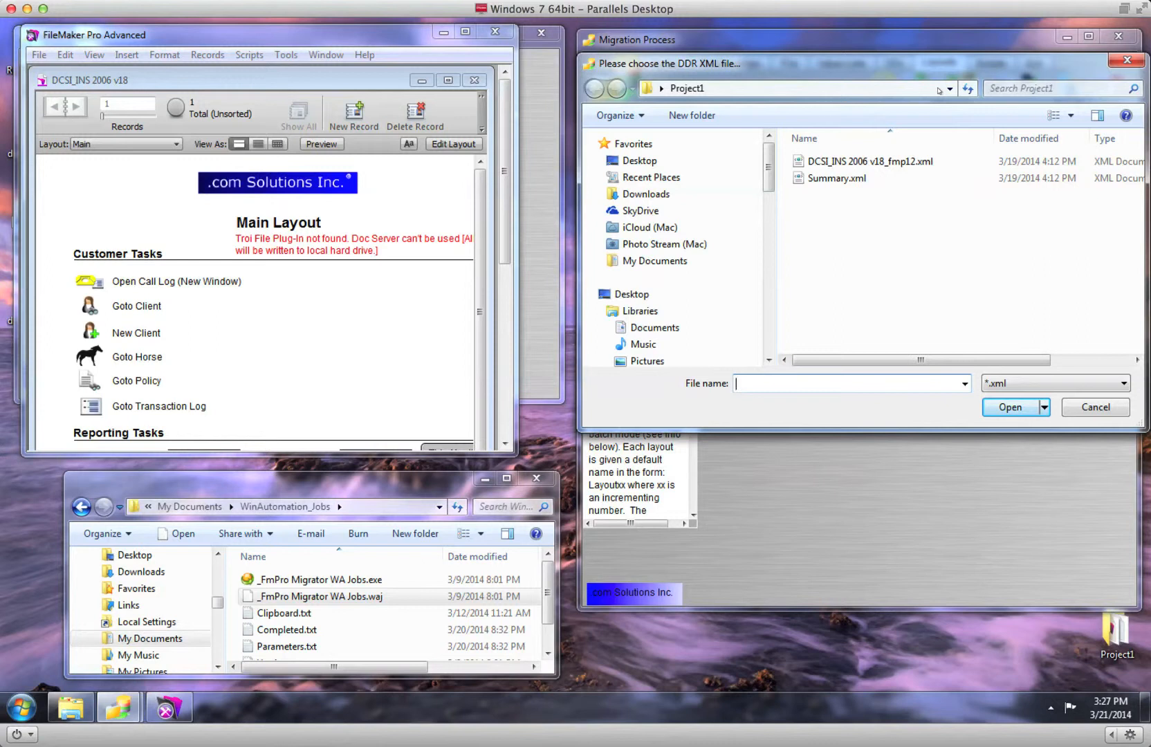
Load DCSI_INS 2006 v18_fmp12.xml so the job steps through its 87 layouts
click(873, 162)
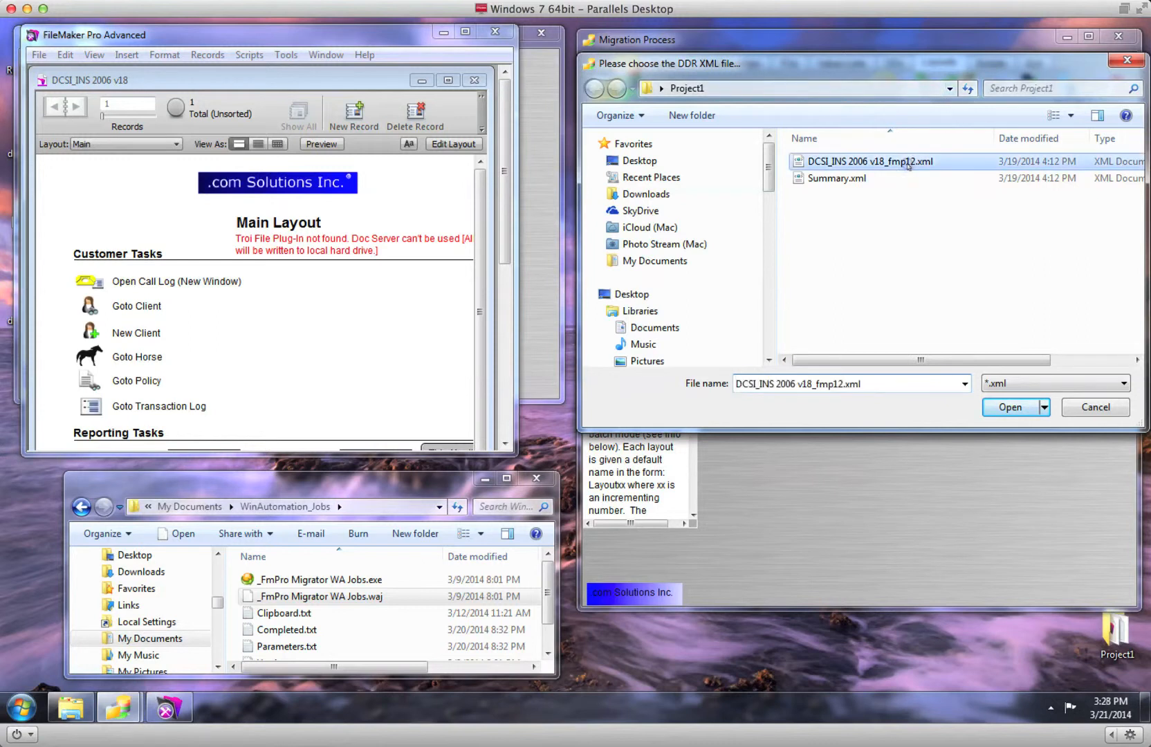
mouse_move(911, 170)
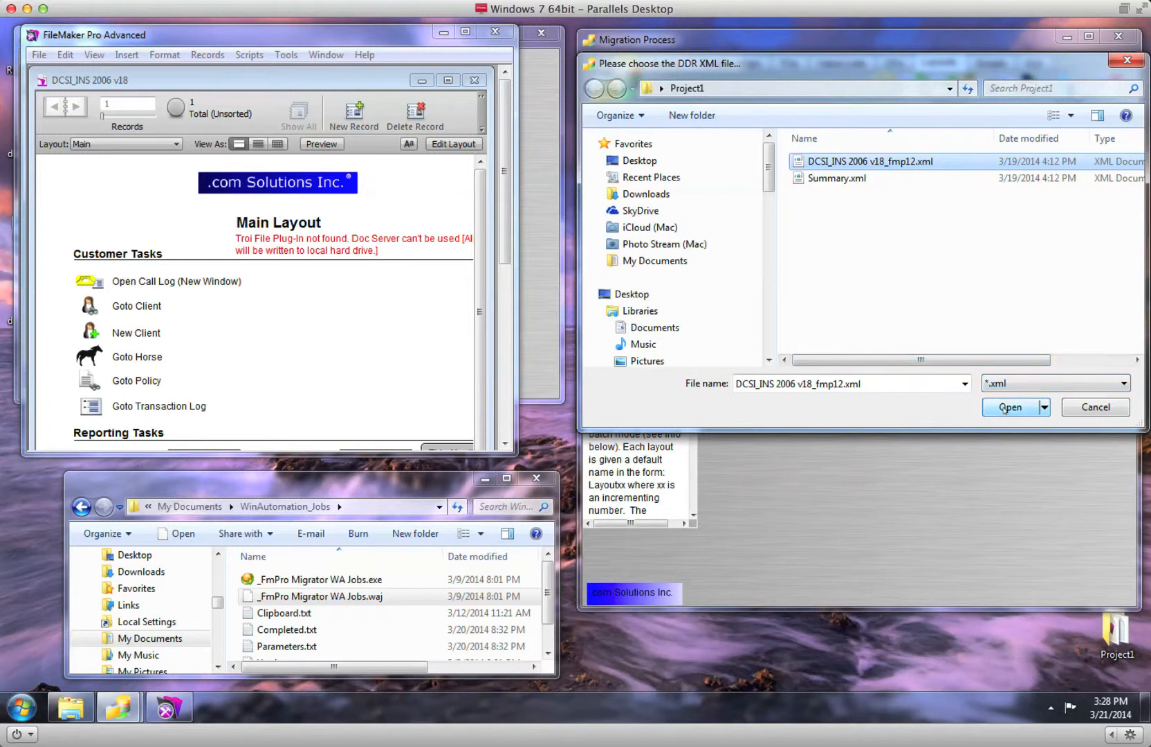
click(1010, 407)
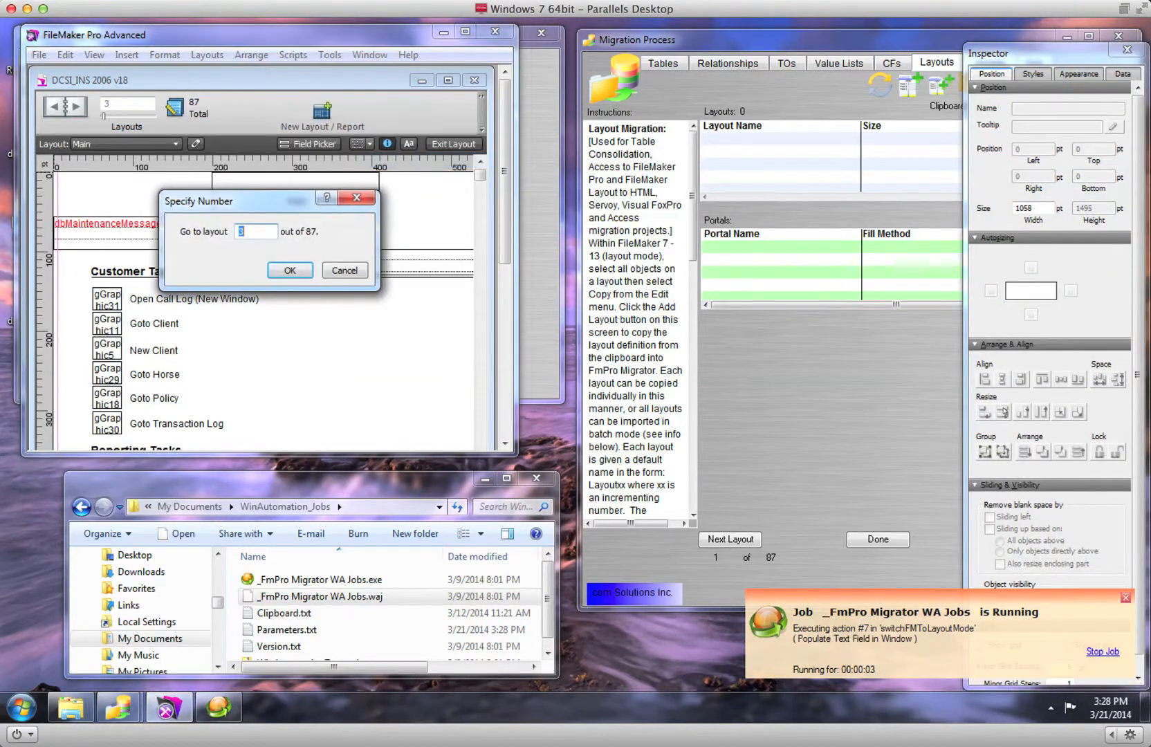
click(290, 270)
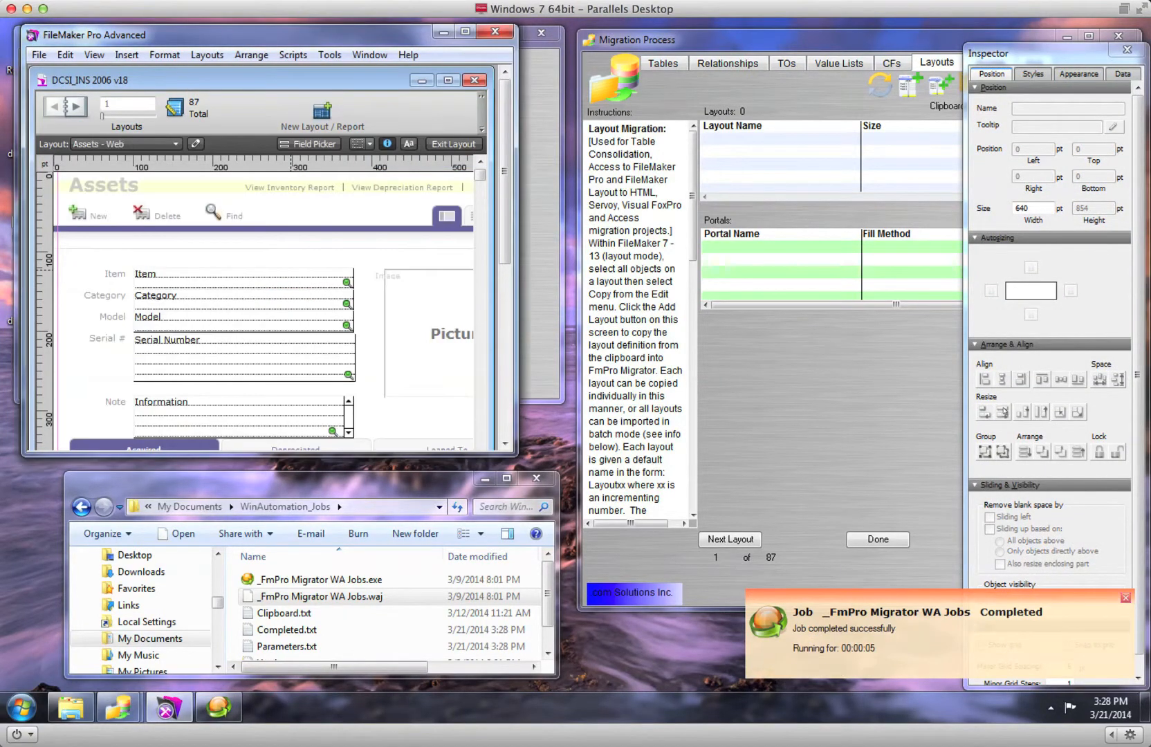